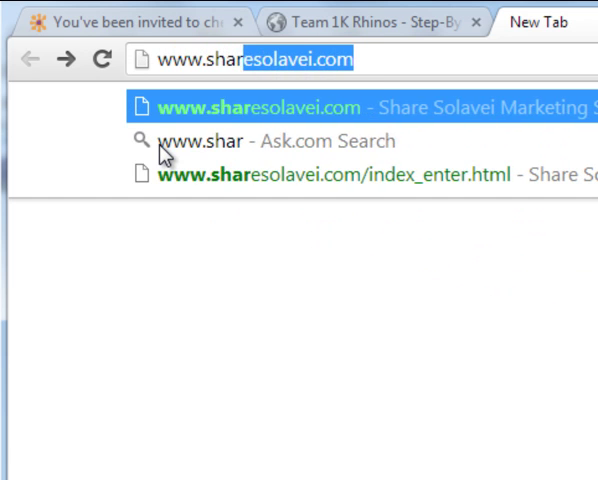
- Load the sharesolavei.com marketing system site from the address bar suggestion
click(336, 174)
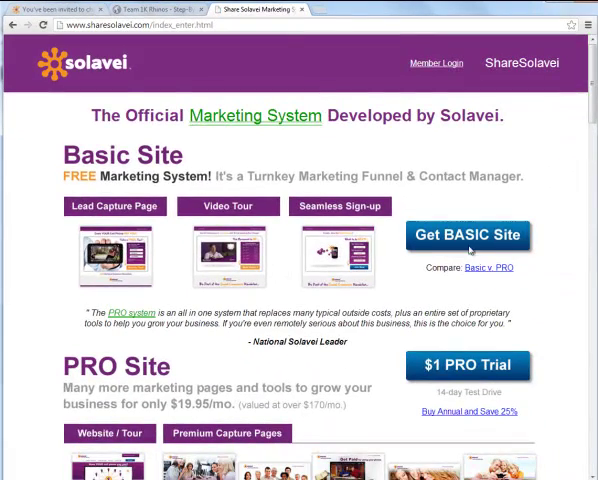
- Start the free Basic site sign-up with username teamwillis, a password and personal URL teamwillis
click(468, 236)
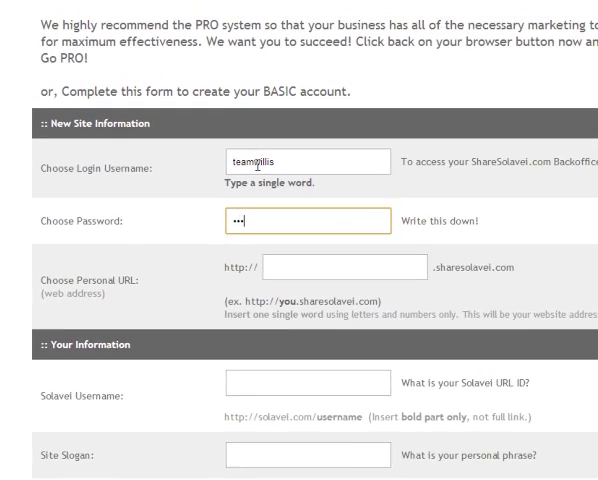
text(password)
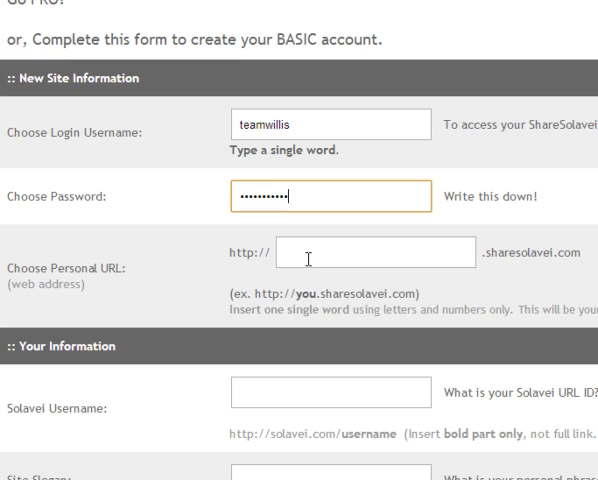
click(376, 252)
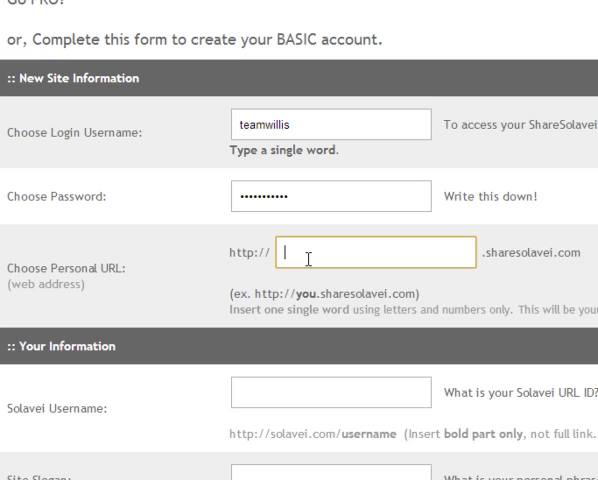
text(team)
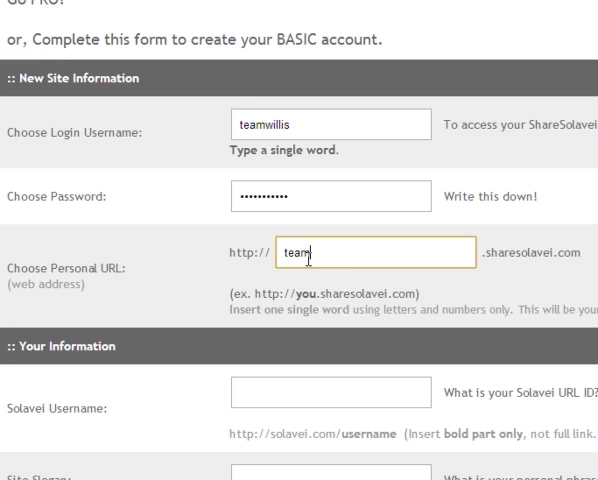
text(willis)
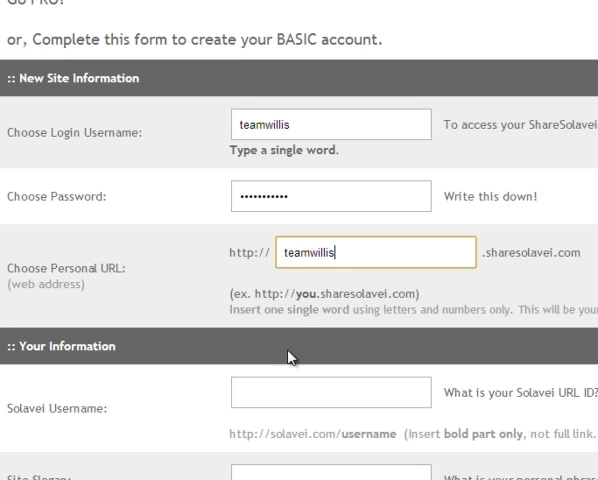
- Enter the Solavei username teamwi... and the site slogan 'Where There is a Will'
click(332, 392)
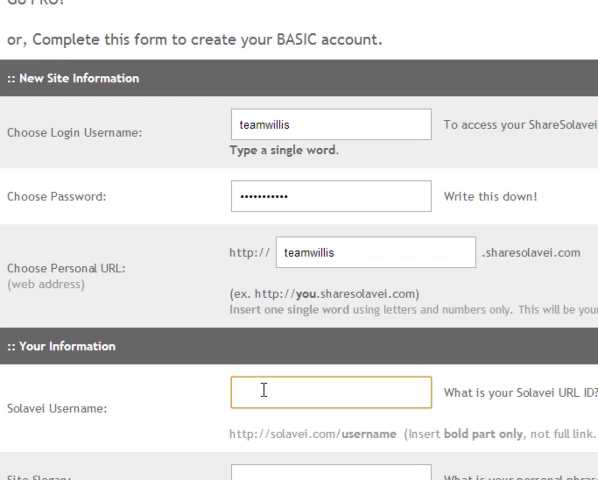
click(330, 392)
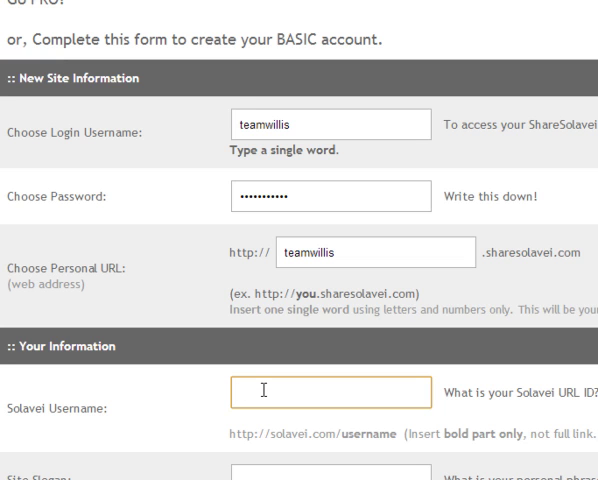
text(teamwillis)
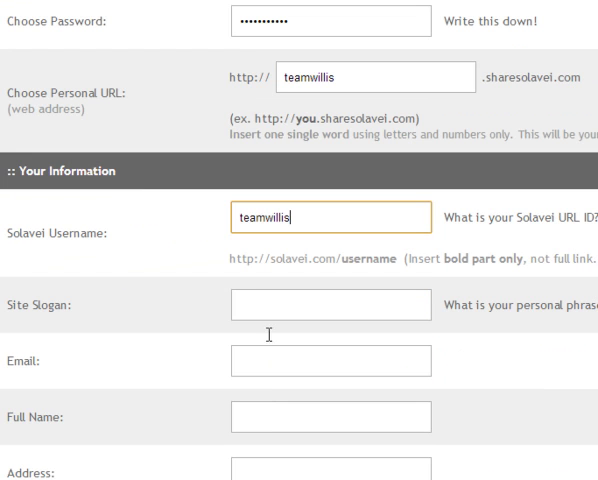
click(332, 304)
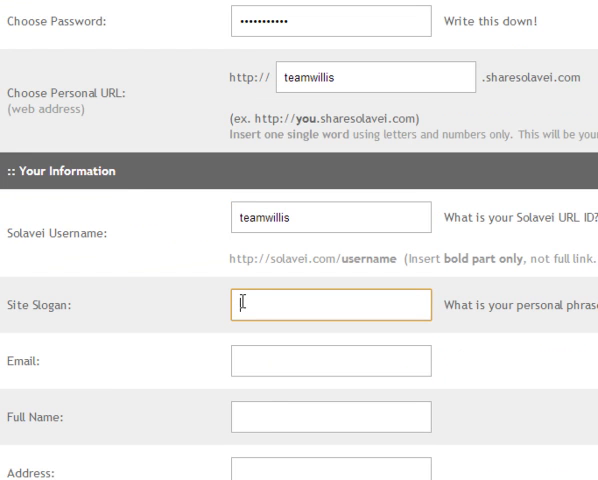
text(Where)
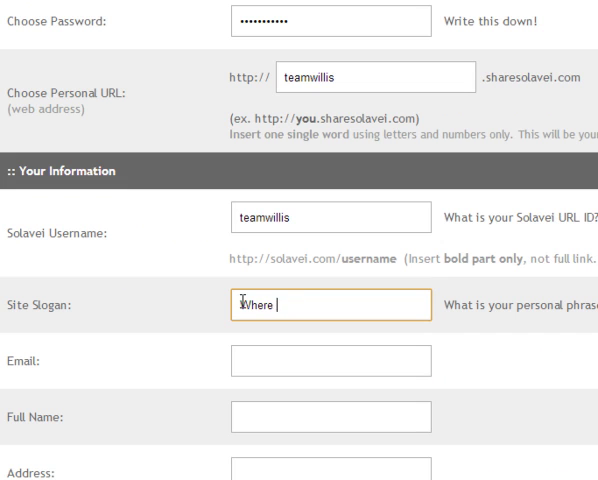
text(T)
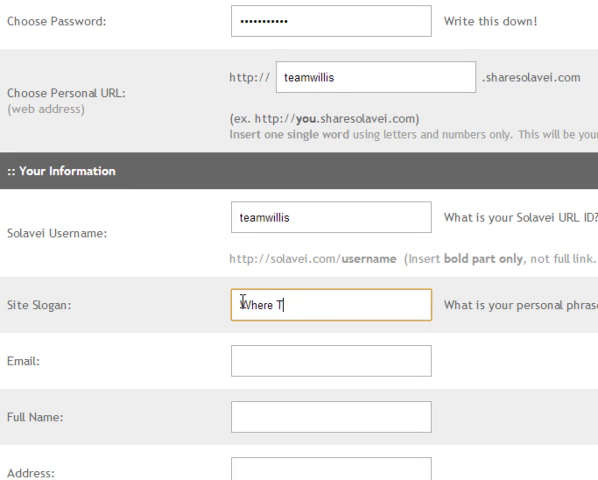
text(here is a Willis There is a W)
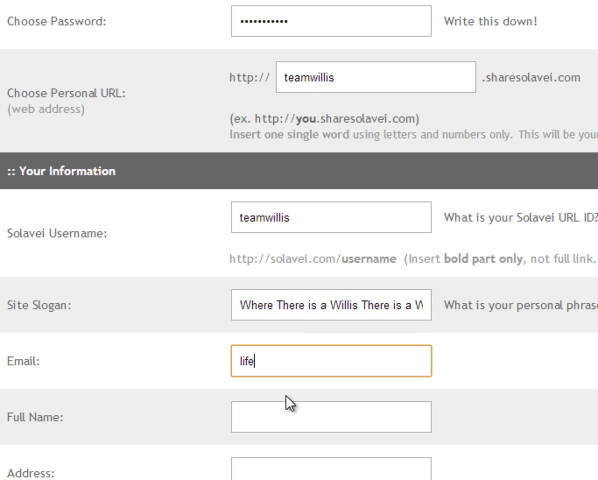
key(backspace)
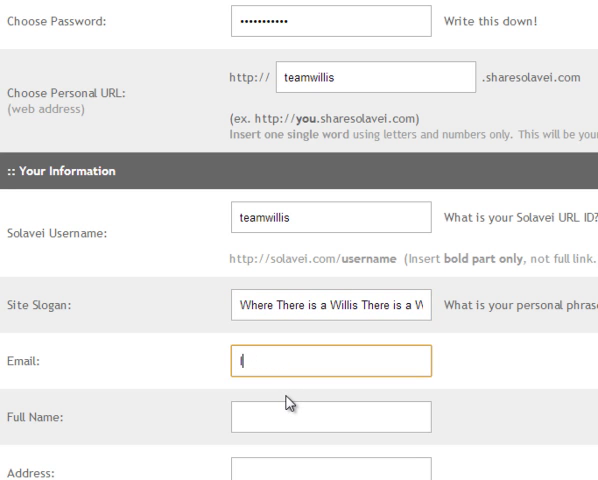
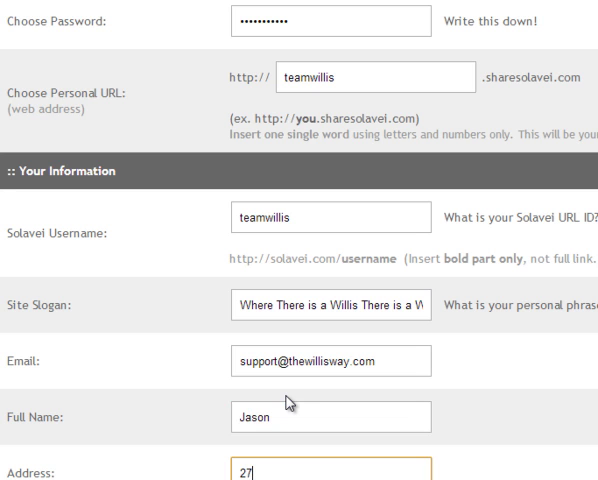
text(060)
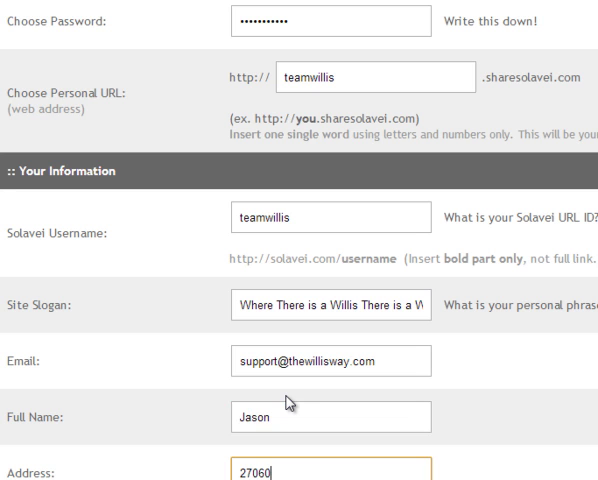
text(29)
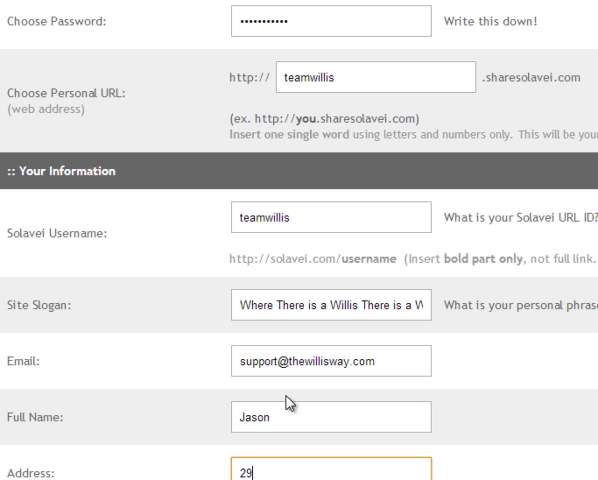
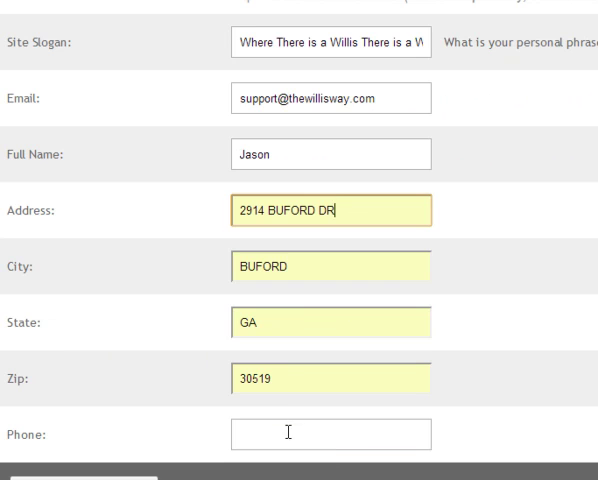
click(332, 434)
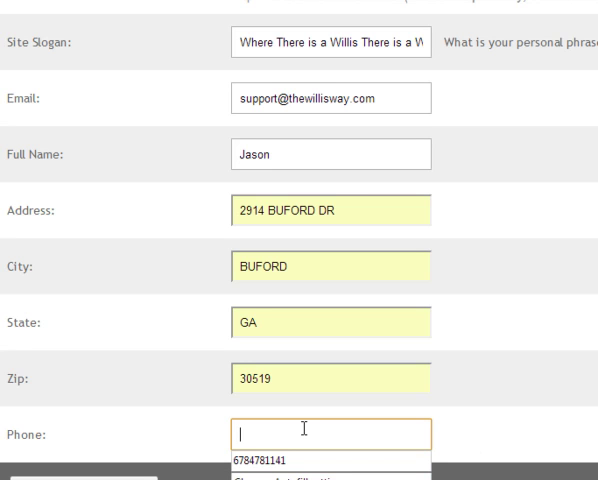
click(268, 460)
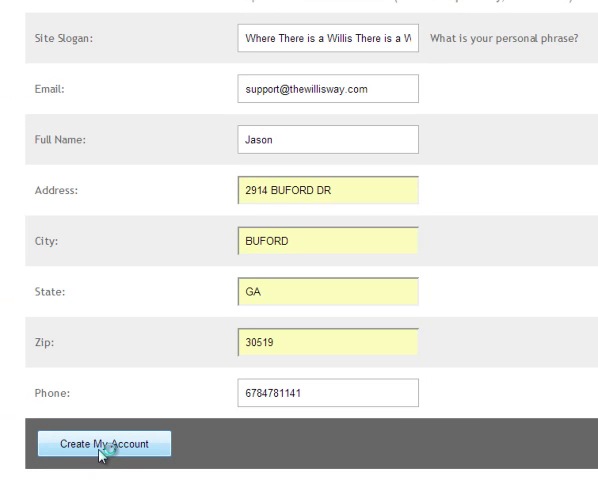
click(104, 444)
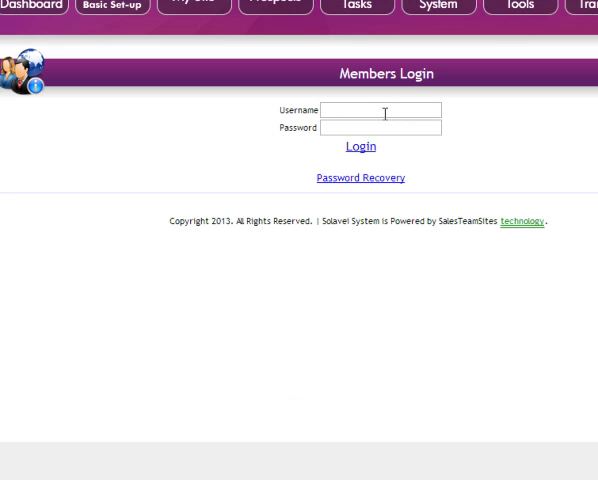
click(438, 6)
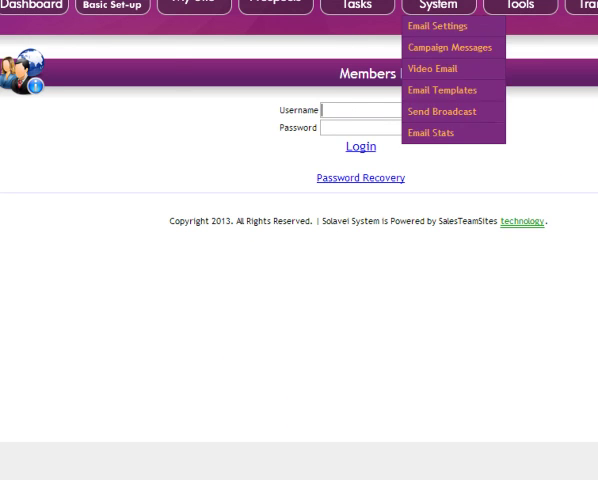
click(274, 4)
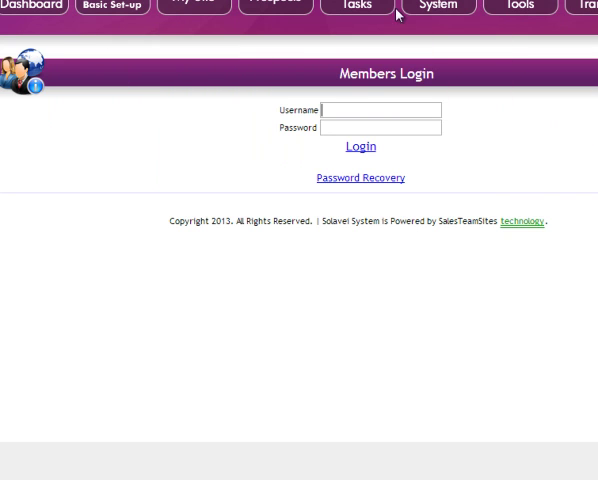
click(380, 110)
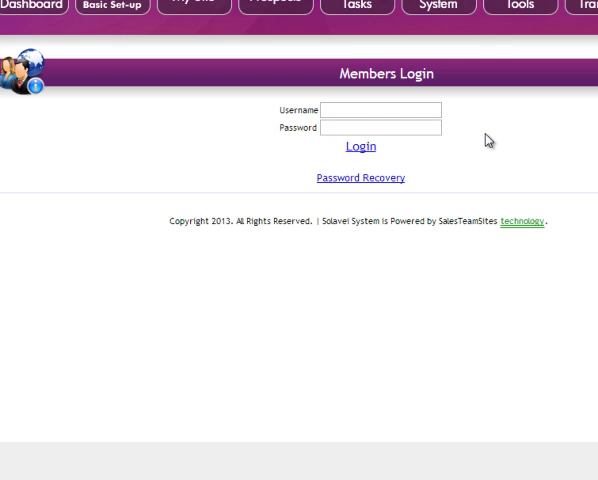
scroll(up, 3)
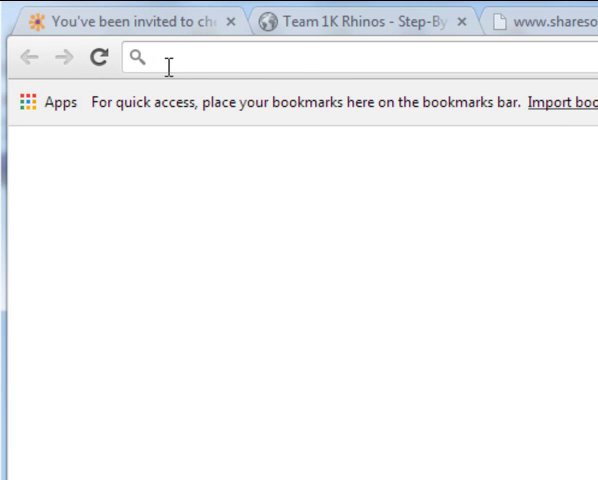
text(sharesolavei.com)
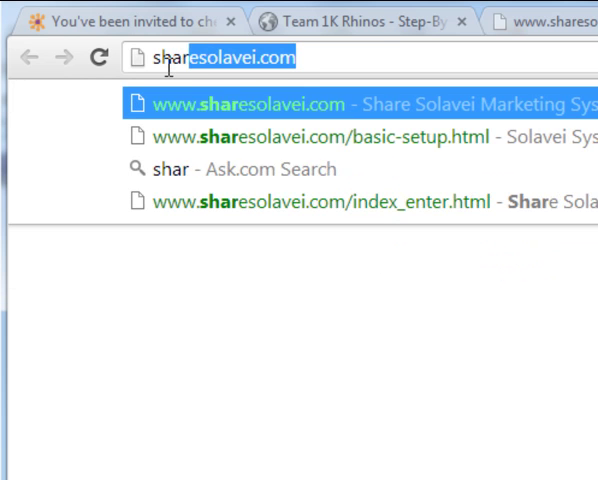
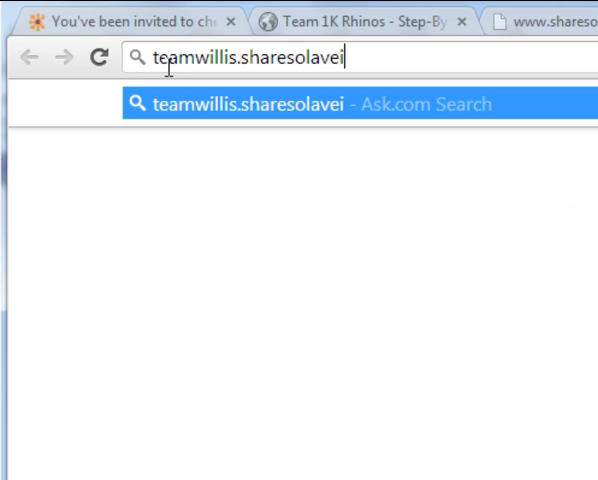
key(Return)
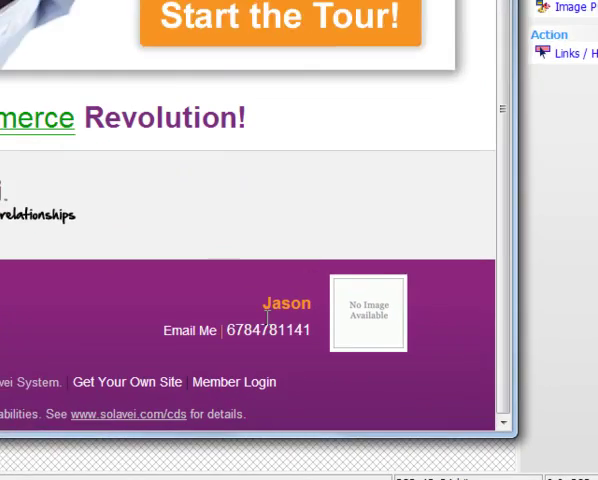
scroll(down, 3)
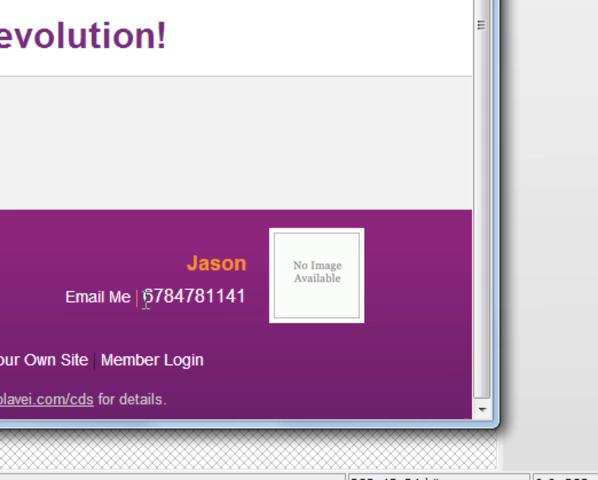
mouse_move(208, 304)
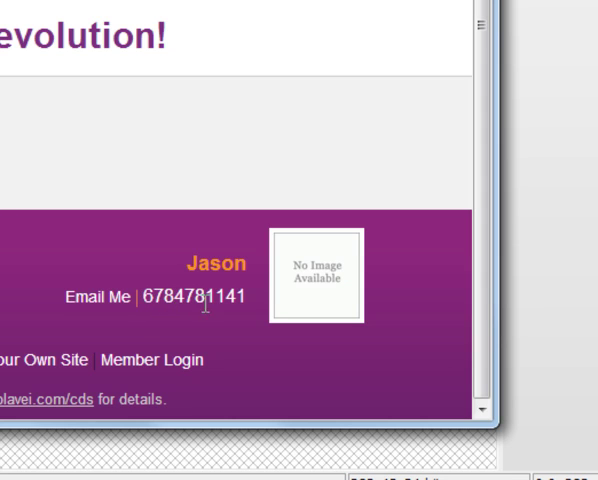
mouse_move(264, 336)
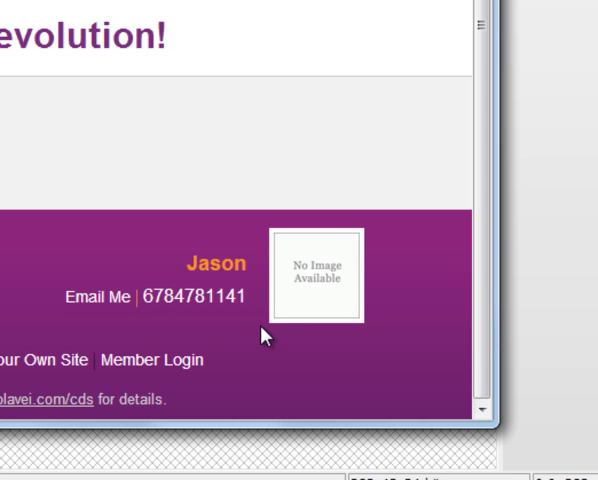
mouse_move(260, 312)
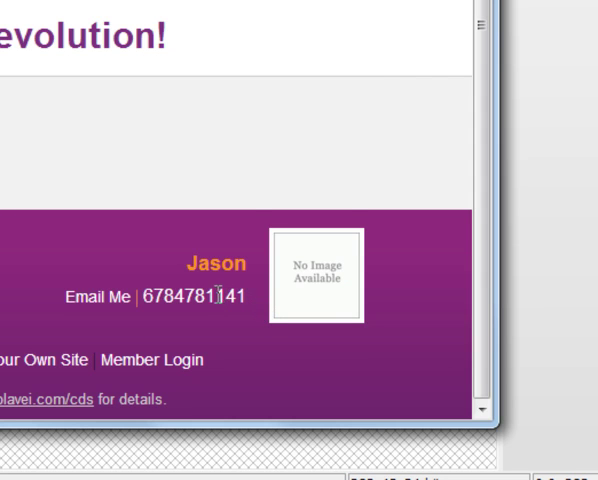
scroll(up, 3)
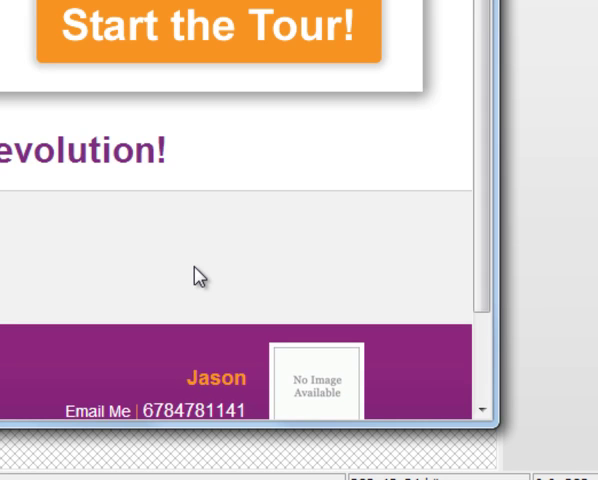
scroll(up, 3)
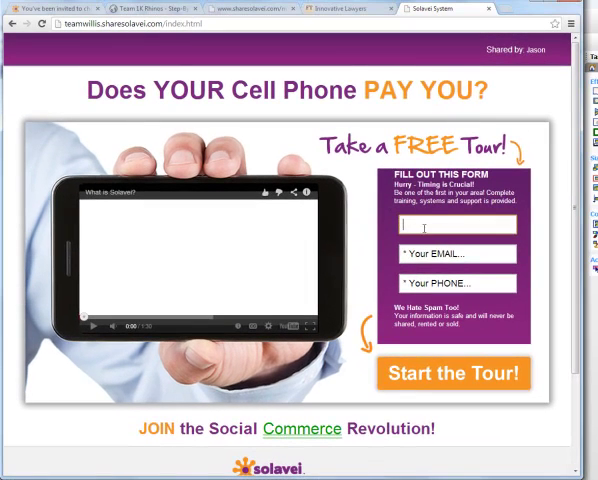
- Focus the phone entry of the Take a FREE Tour form on the teamwillis page
click(456, 284)
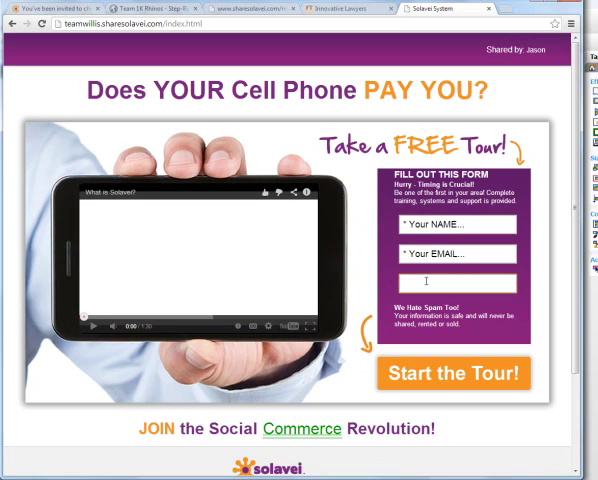